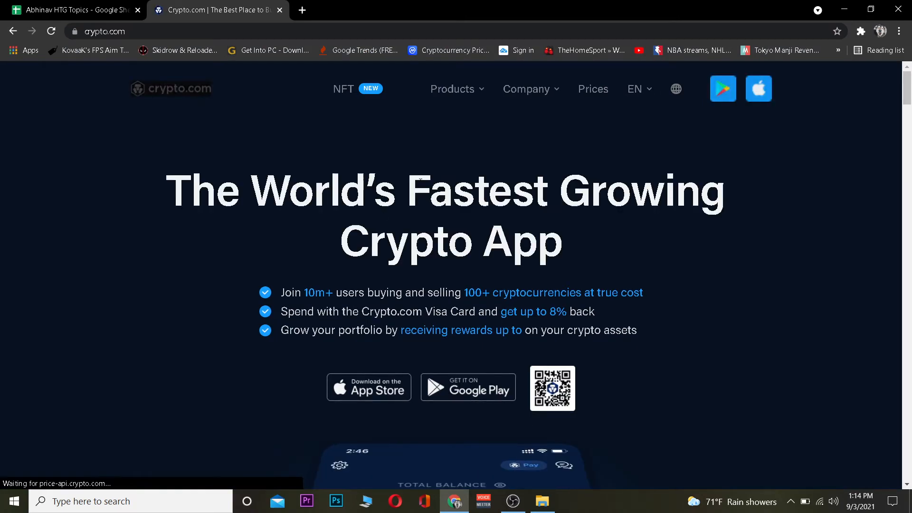
Scroll to the prices table and bring up Bitcoin's trade options panel
scroll("down", 3)
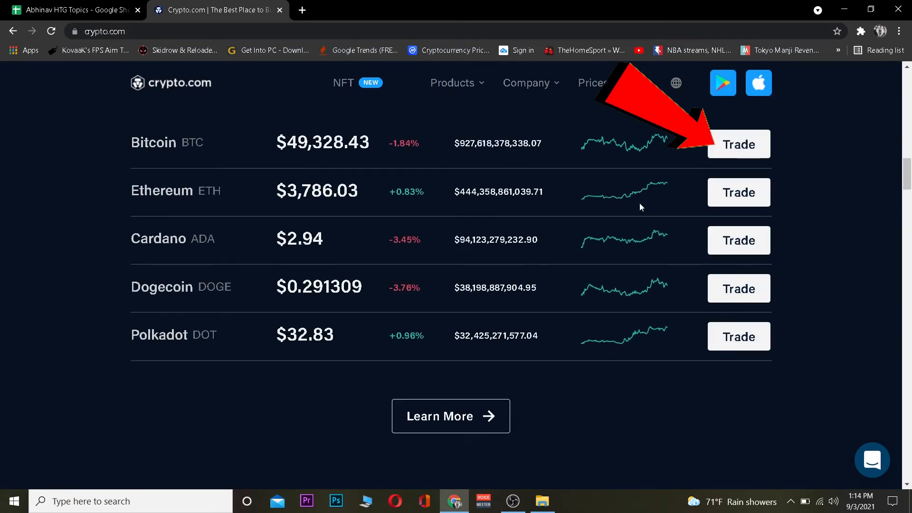
mouse_move(546, 230)
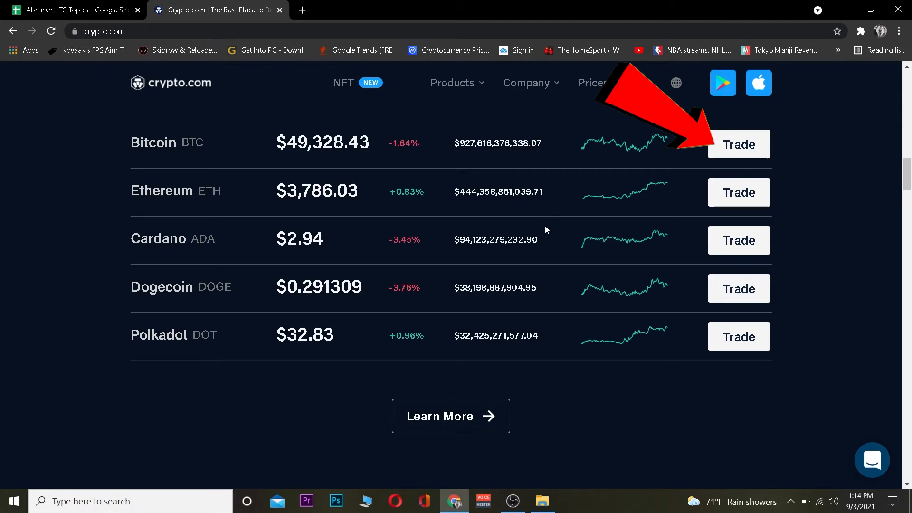
left_click(738, 143)
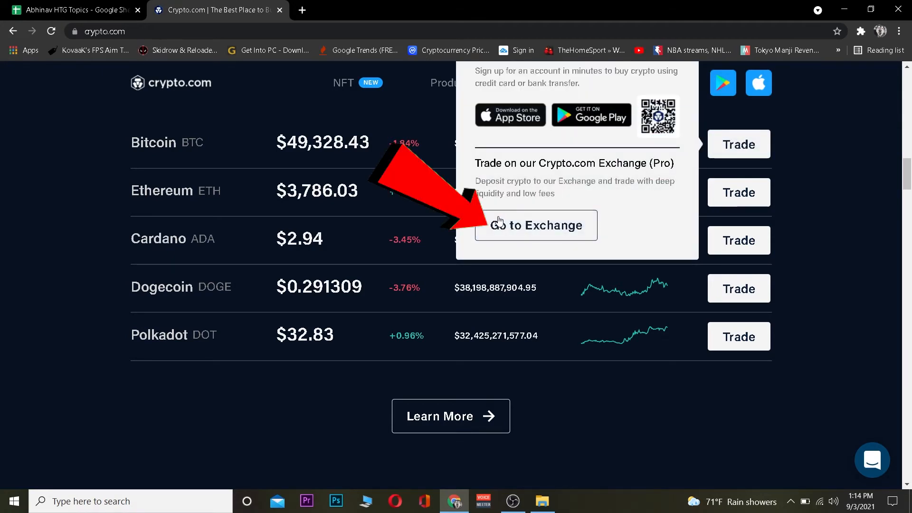
Go to Crypto.com Exchange in a new tab and switch to its log-in page
left_click(536, 225)
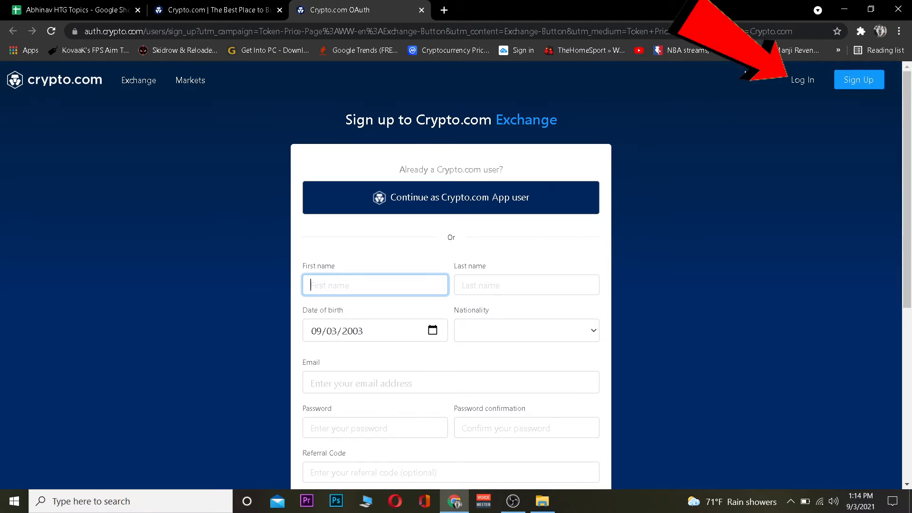
left_click(802, 79)
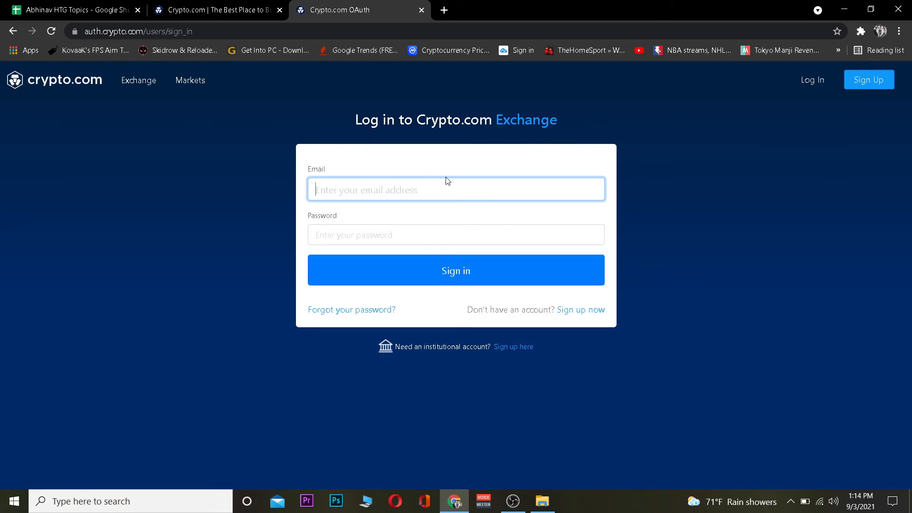
Request a password reset by entering the account email on the Forgot Password form
left_click(352, 309)
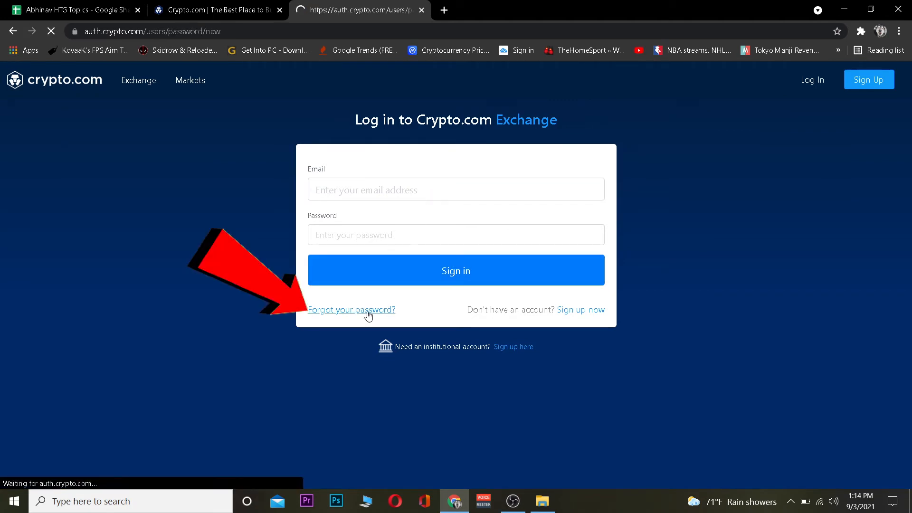
left_click(351, 310)
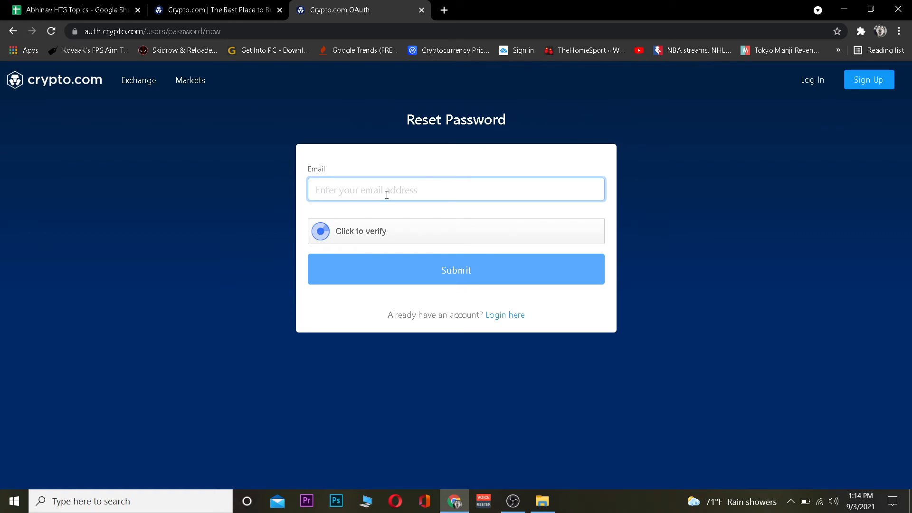
mouse_move(395, 218)
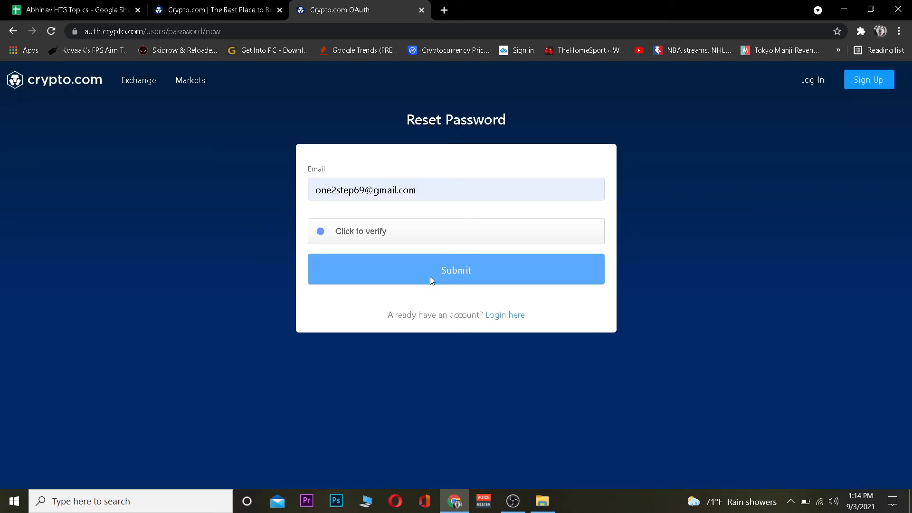
left_click(456, 270)
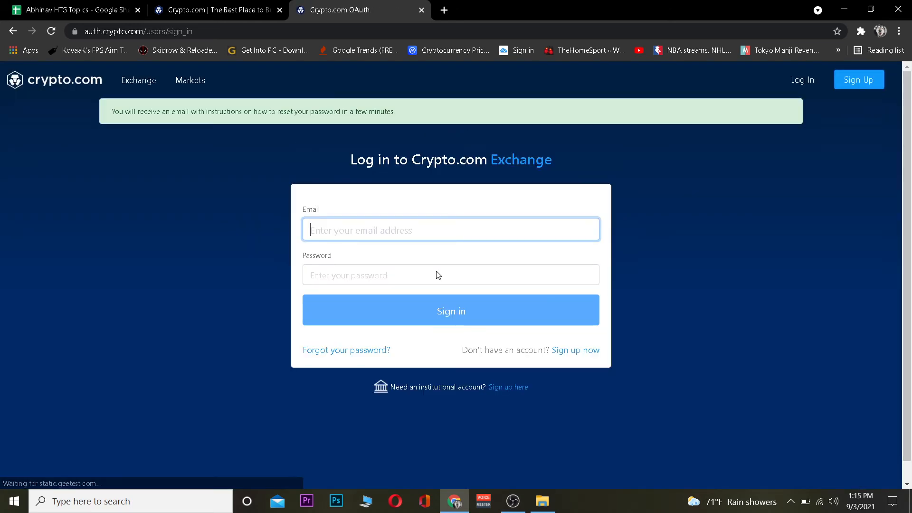